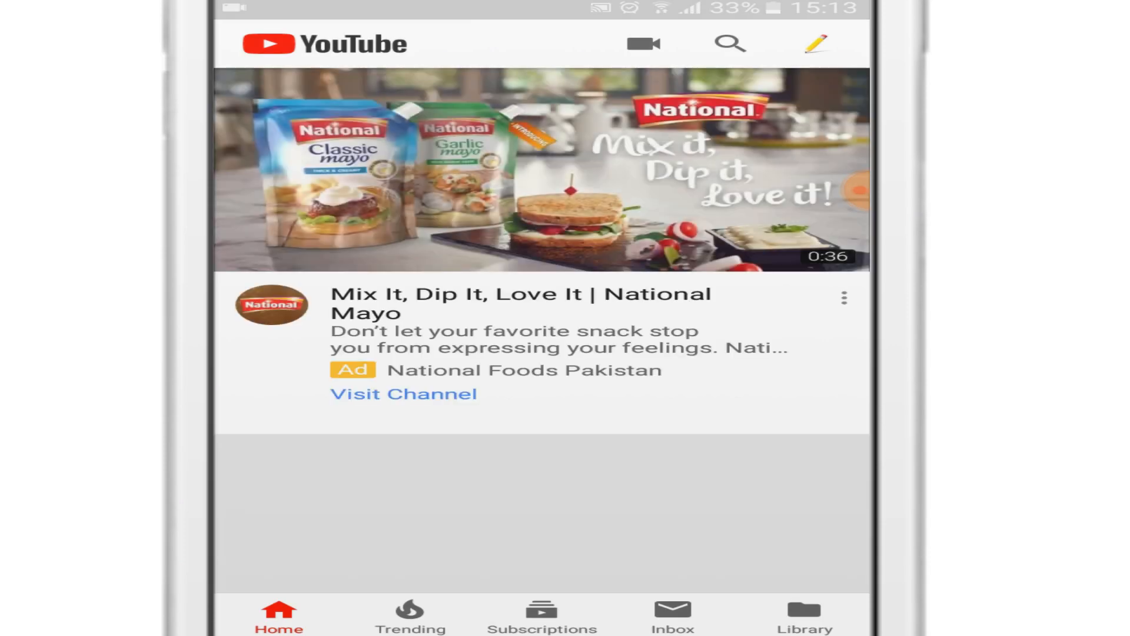
Step: Go from the account menu to the 'honest reviews' channel page
click(816, 43)
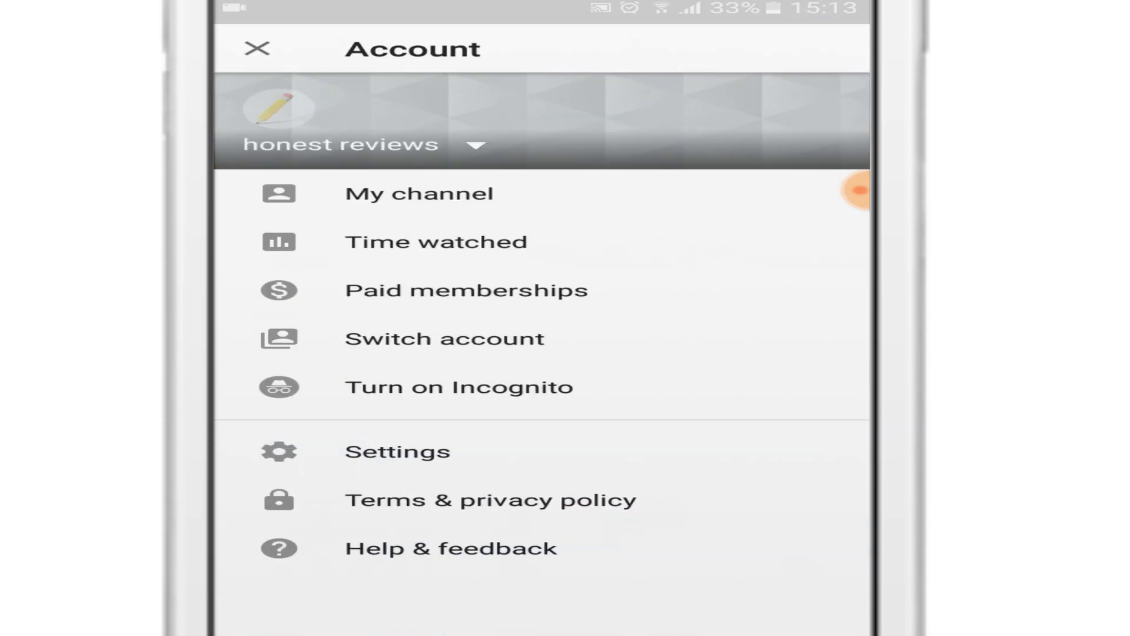
click(270, 49)
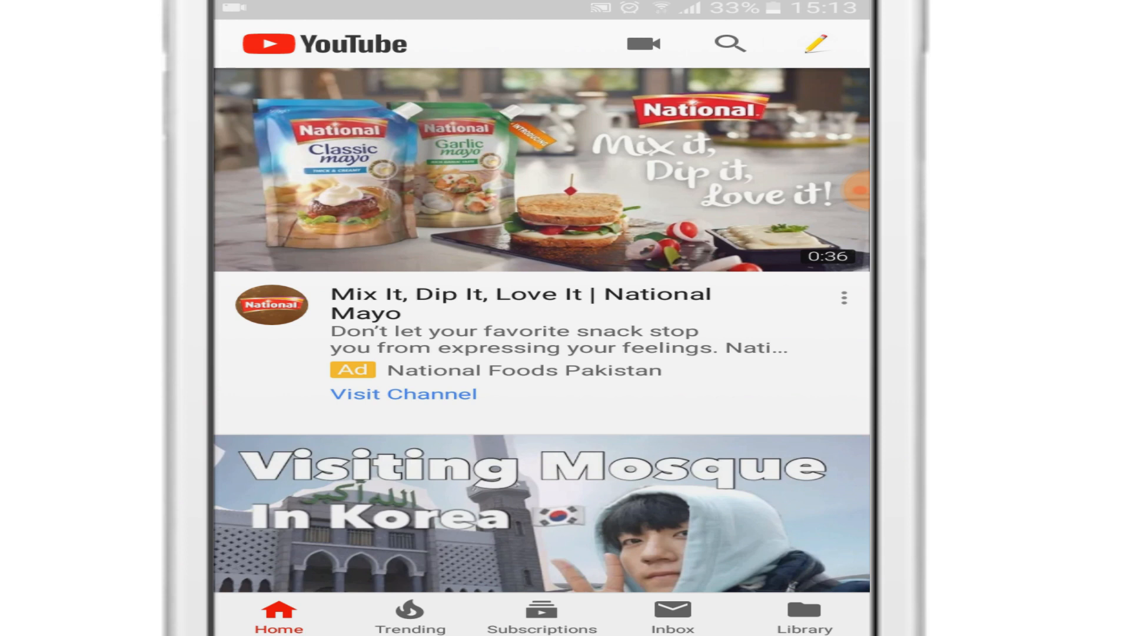
click(818, 43)
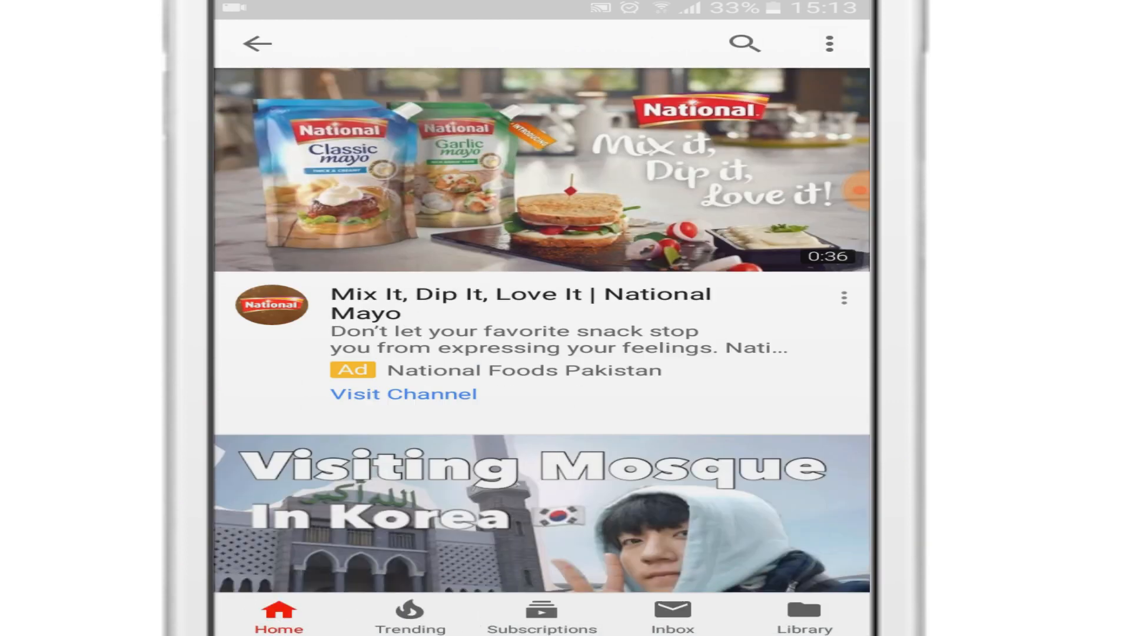
click(403, 394)
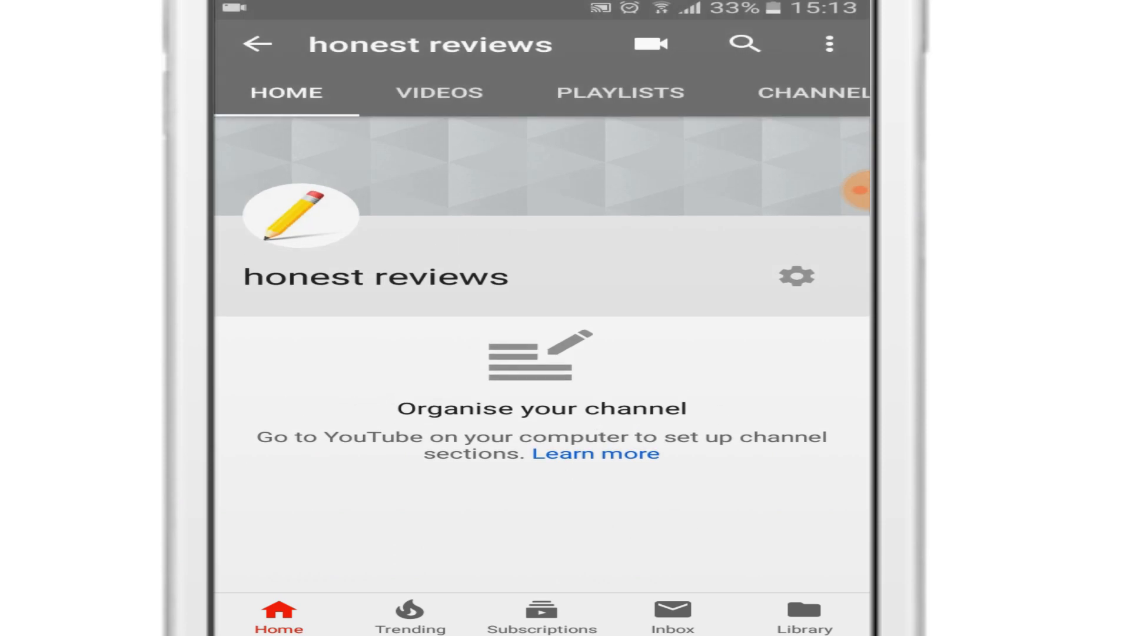
Step: Search YouTube help for 'delete' and open the 'Delete or hide your YouTube channel' article
click(828, 43)
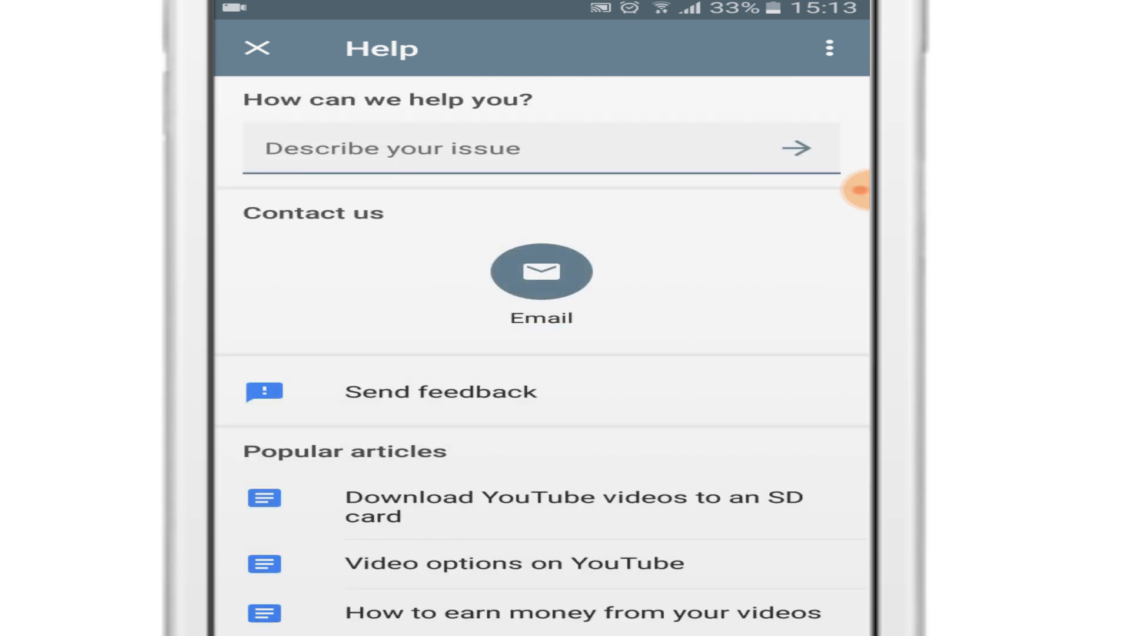
click(559, 143)
text(delete)
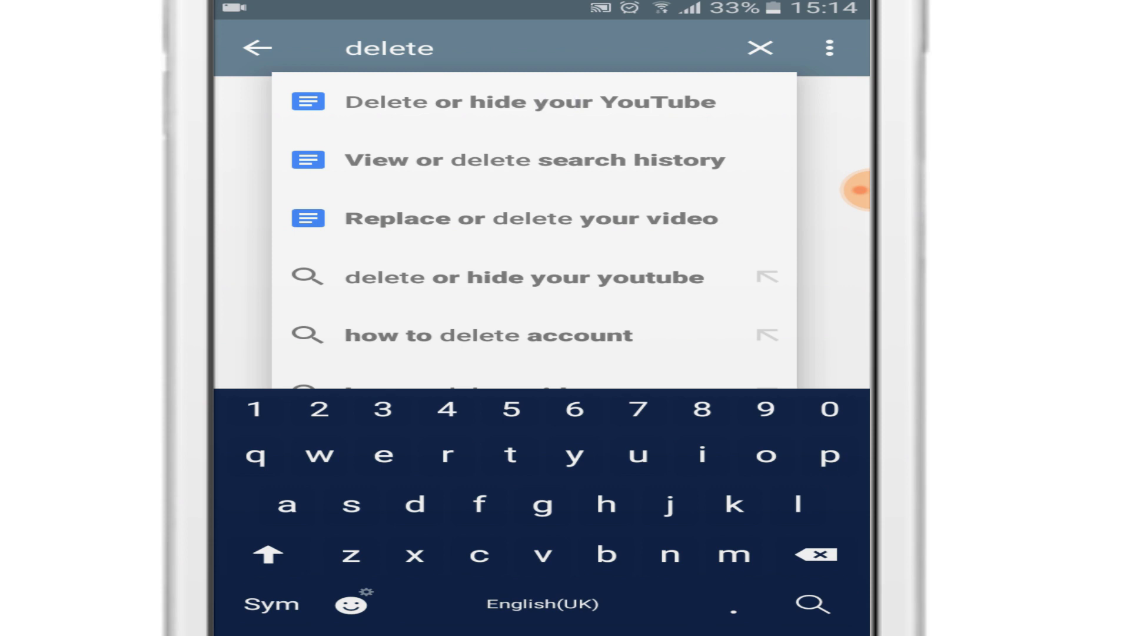
click(529, 101)
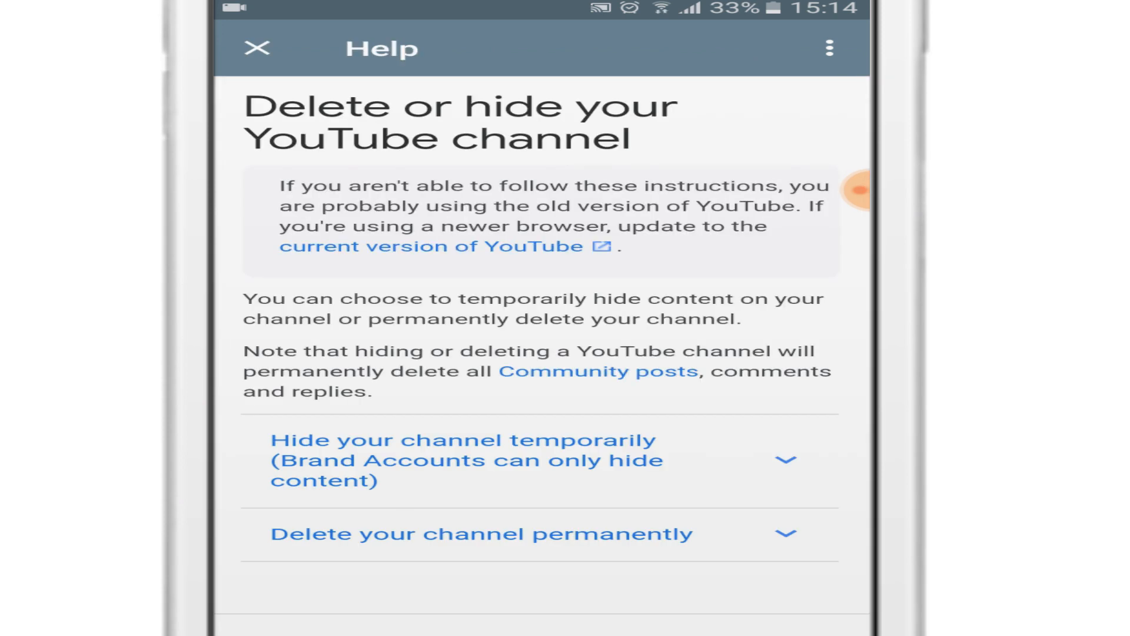
Step: Expand 'Delete your channel permanently' and follow the link to advanced account settings
scroll(down, 3)
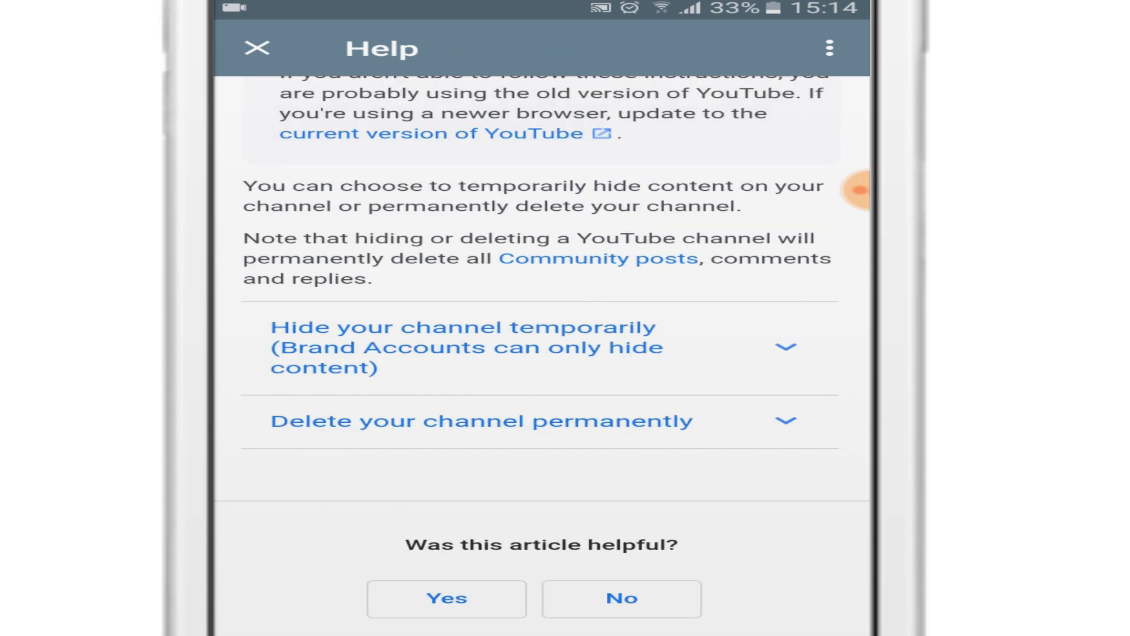
click(481, 421)
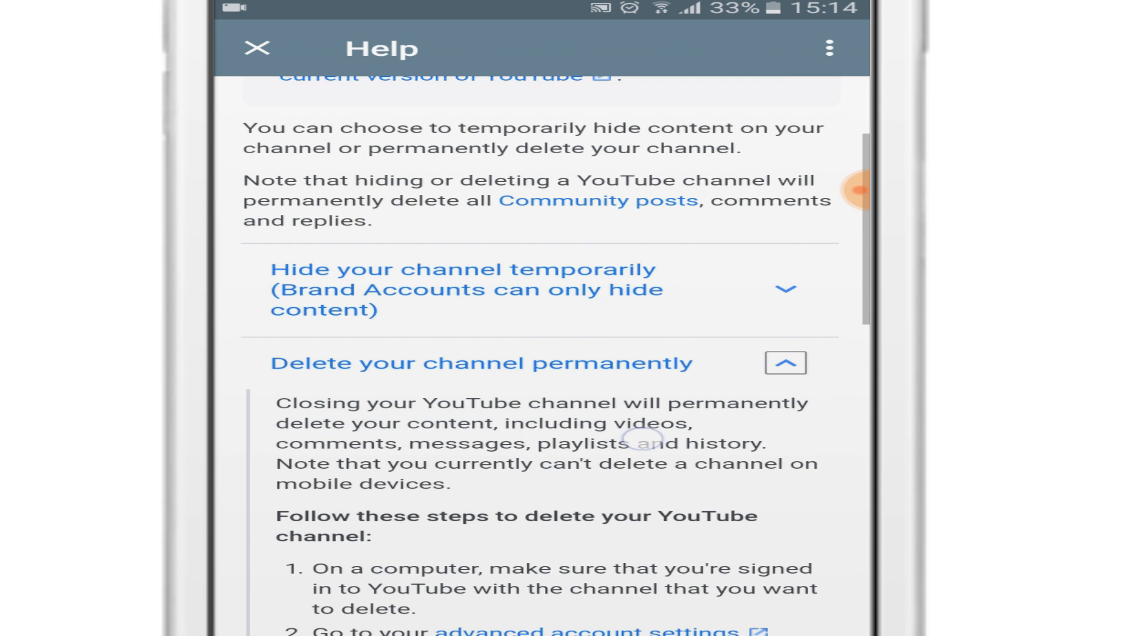
scroll(down, 3)
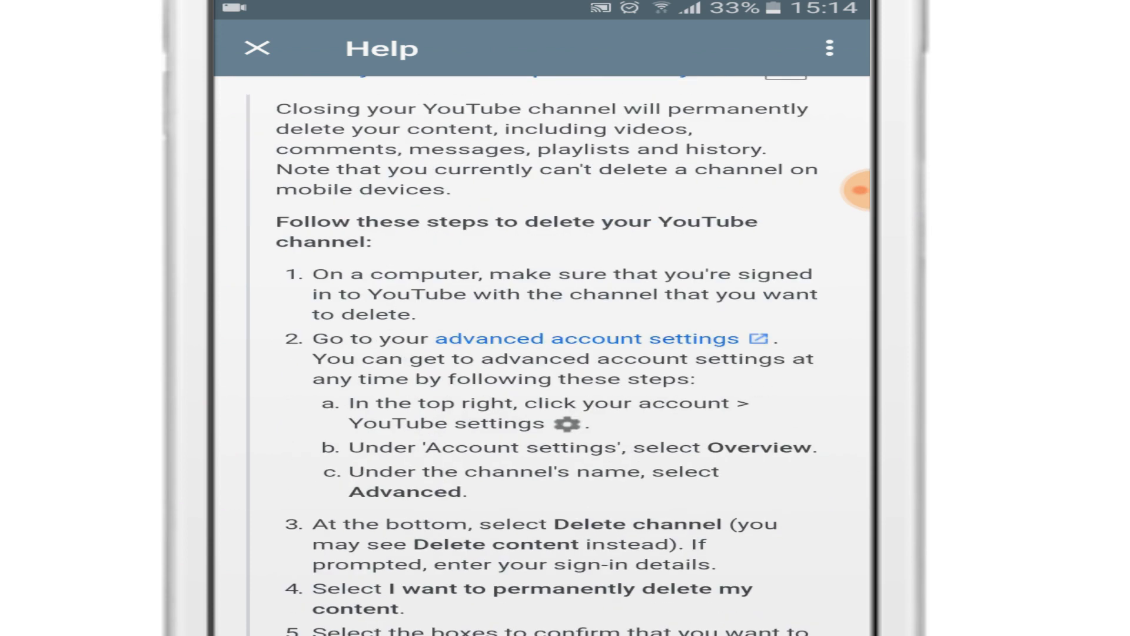
click(260, 49)
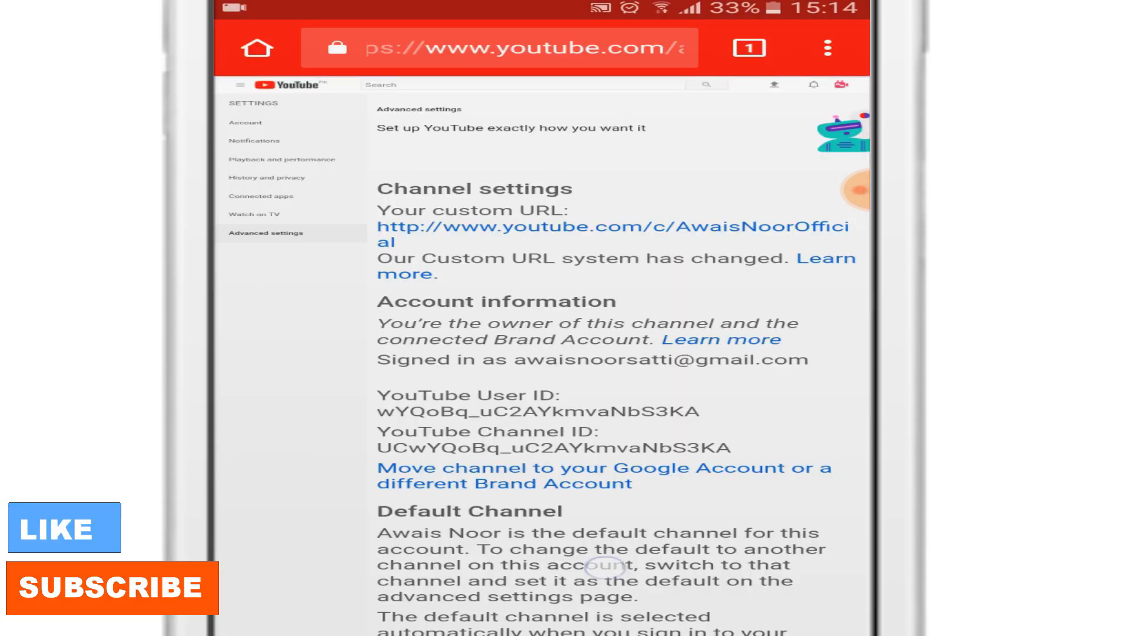
Step: Scroll to the Delete channel section and tap DELETE CHANNEL
scroll(down, 3)
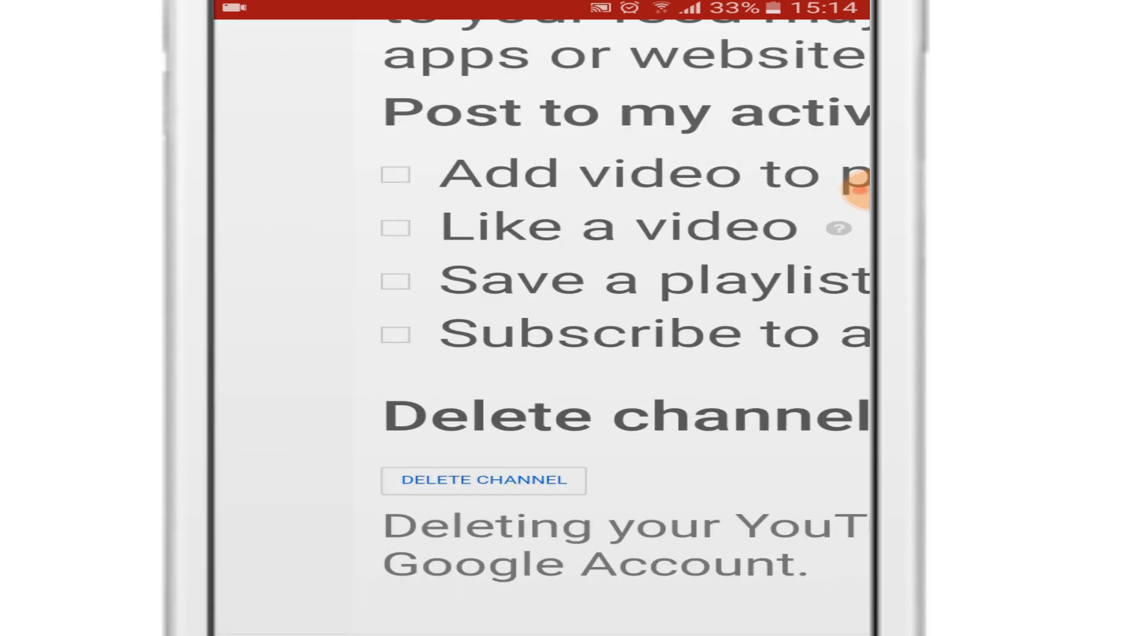
scroll(down, 3)
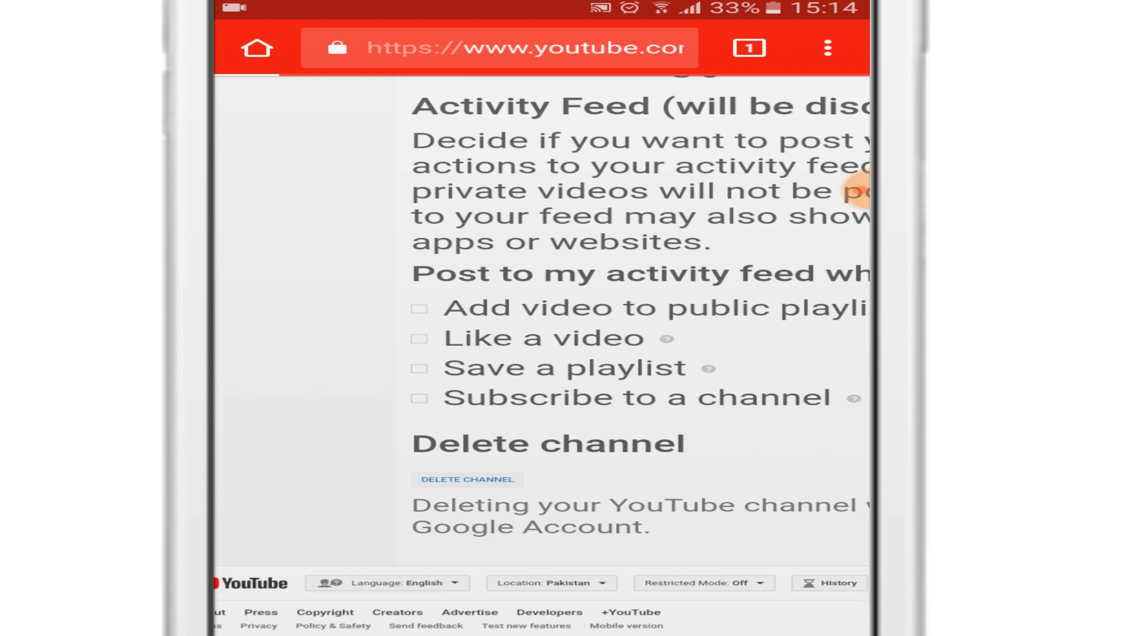
click(467, 479)
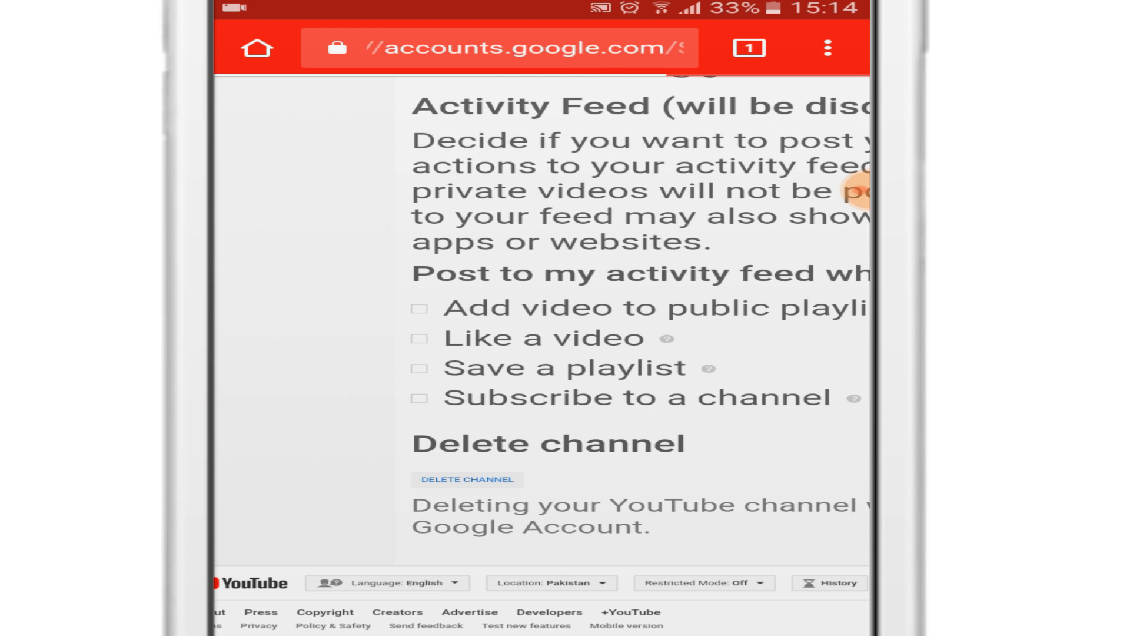
click(466, 479)
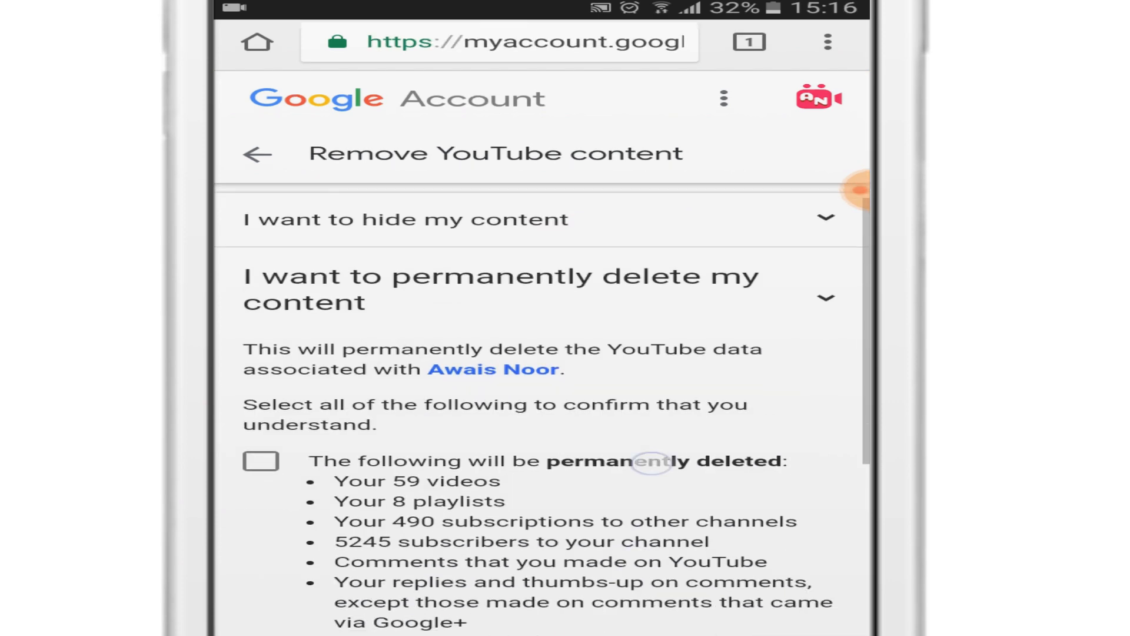
Step: Scroll through the permanent-deletion confirmation checkboxes on Remove YouTube content
scroll(down, 3)
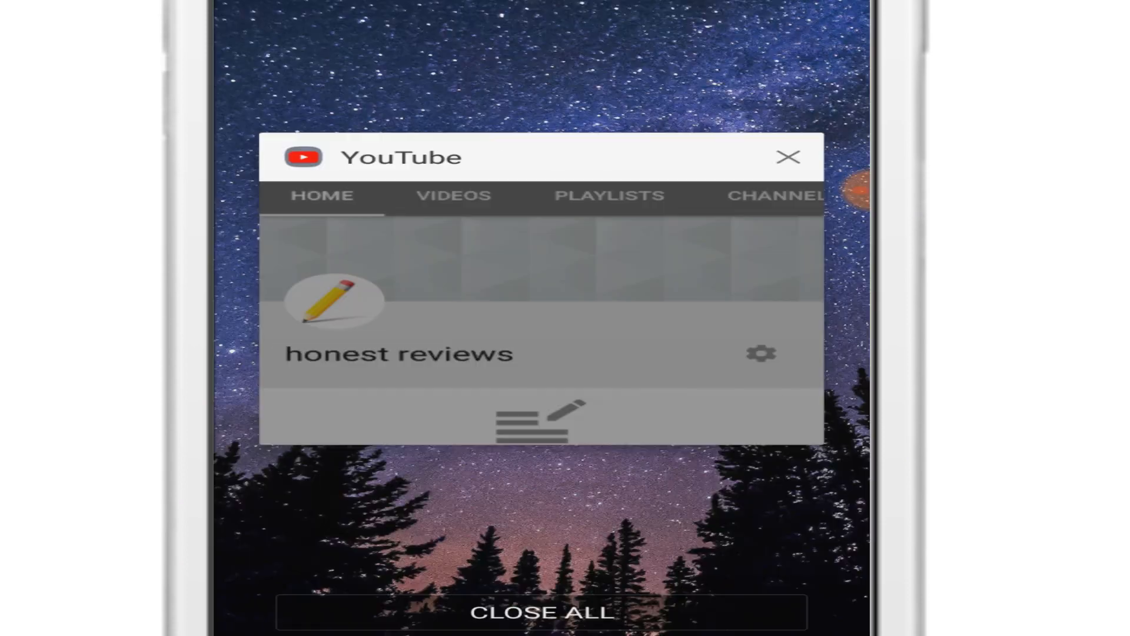
Step: Dismiss the YouTube card from recent apps and return to the home screen
click(787, 157)
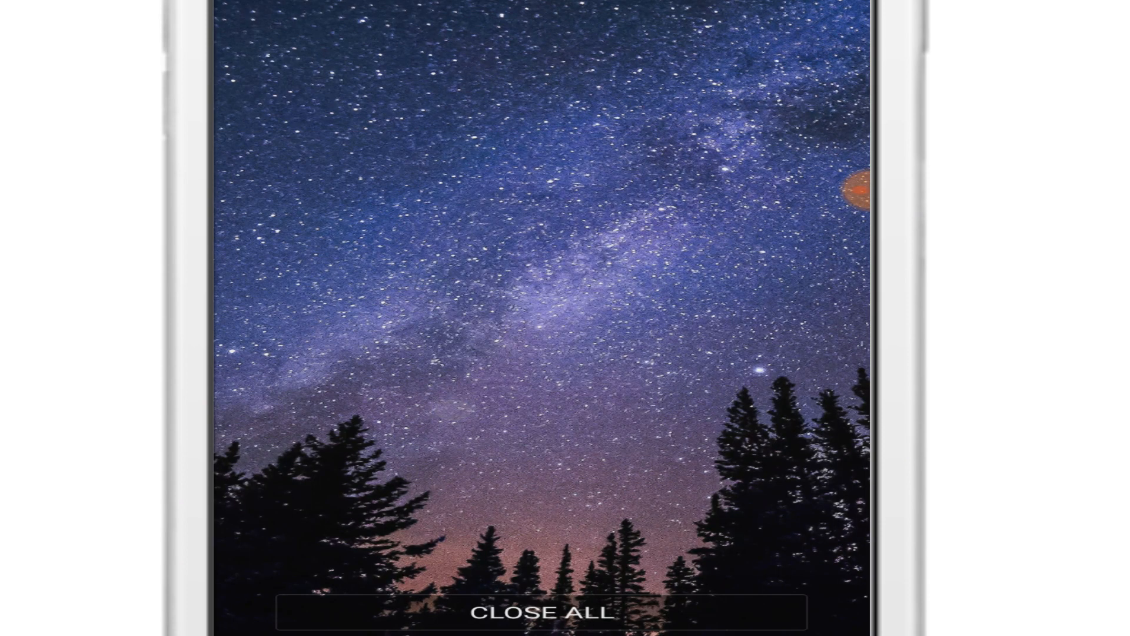
click(542, 611)
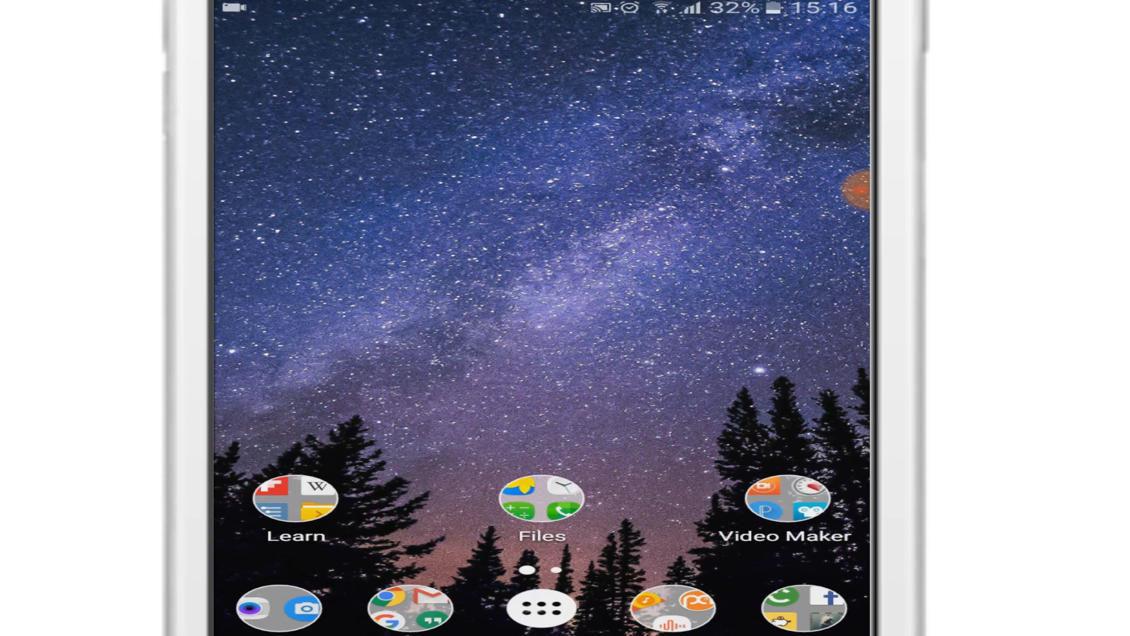